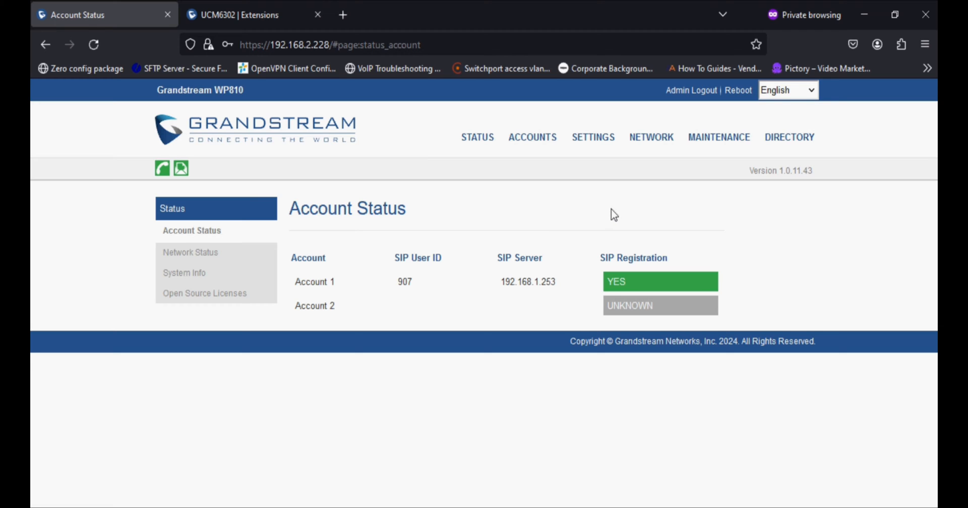
# - Go to the LDAP page under the DIRECTORY menu
pyautogui.click(789, 136)
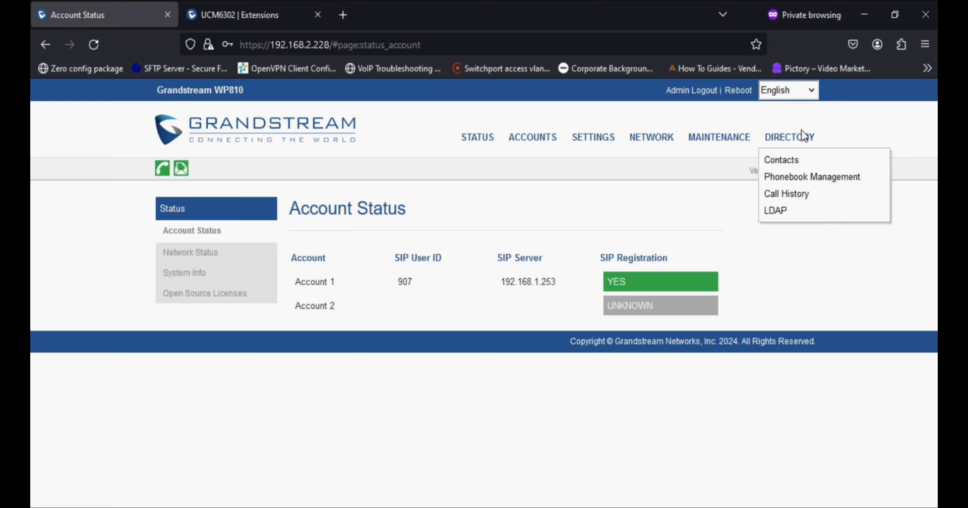
pyautogui.click(774, 210)
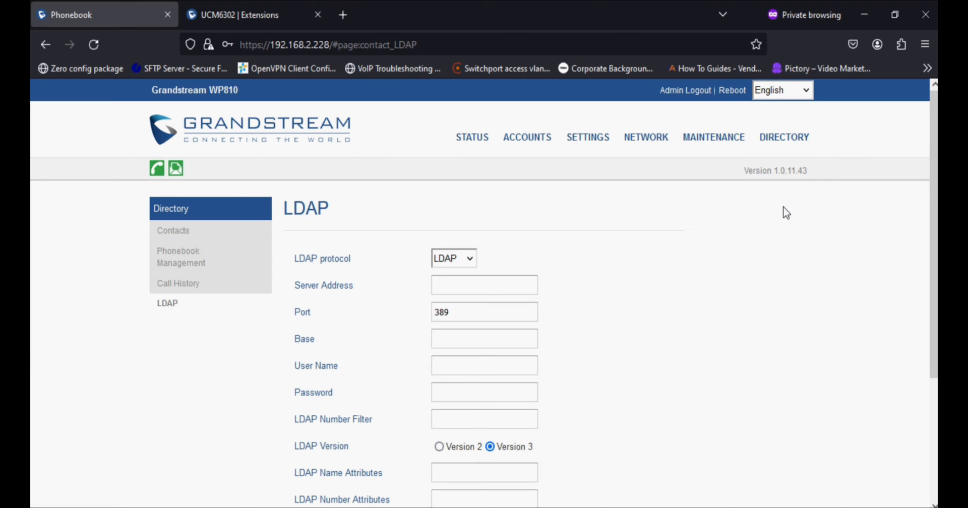
# - Set the LDAP server address to 192.168.1.253 and the base to dc=pbx,dc=com
pyautogui.click(484, 284)
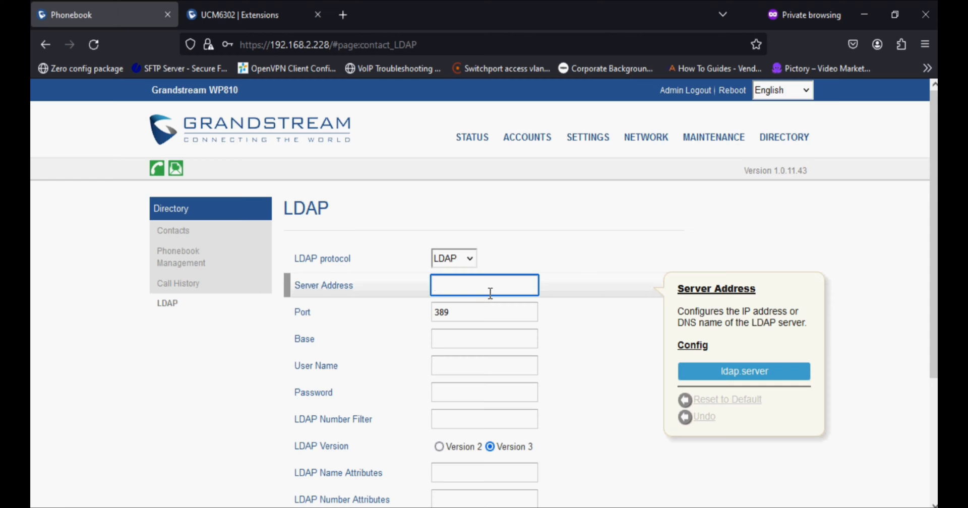
pyautogui.write('192.168.')
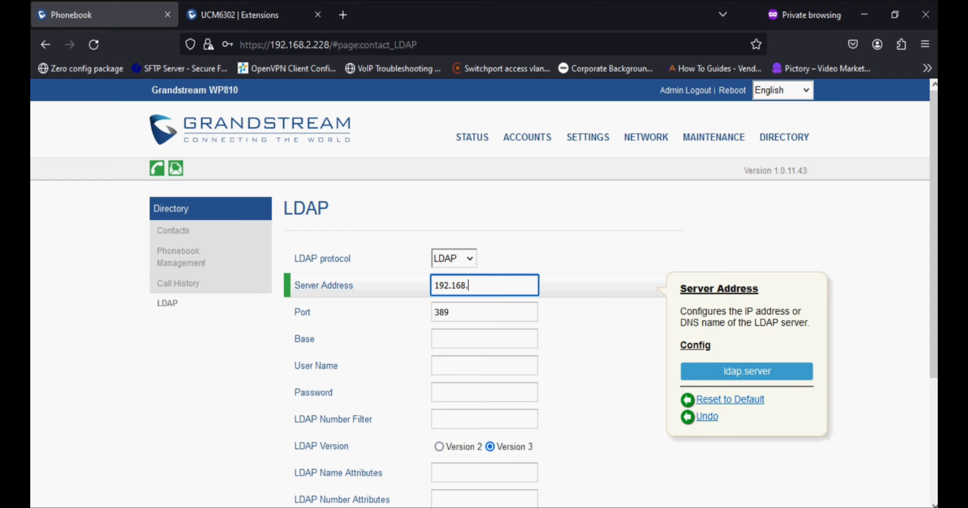
pyautogui.click(484, 312)
pyautogui.write('d')
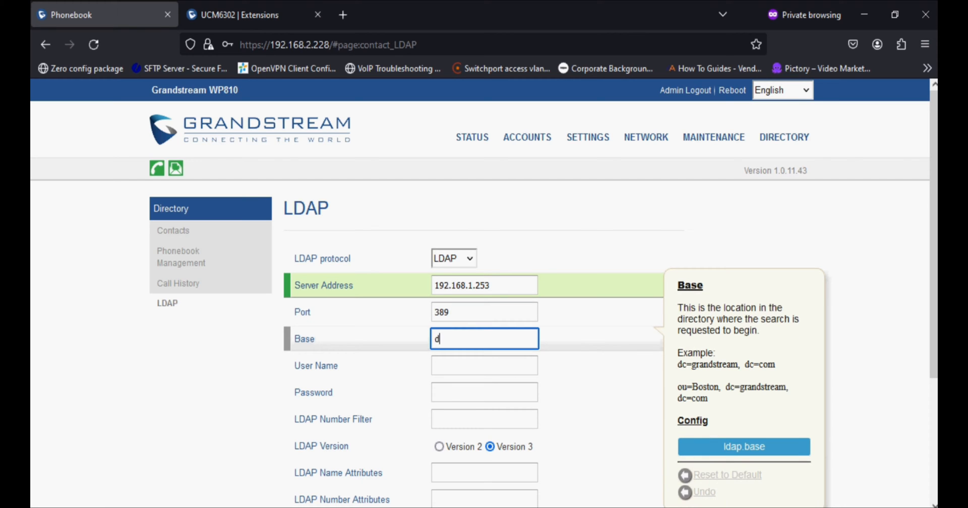
pyautogui.write('c=')
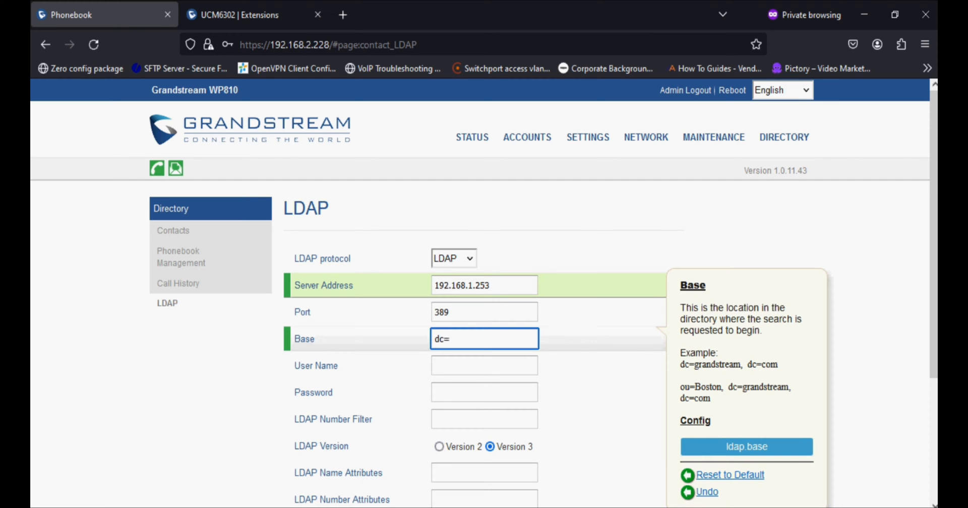
pyautogui.write('pbx,dc=com')
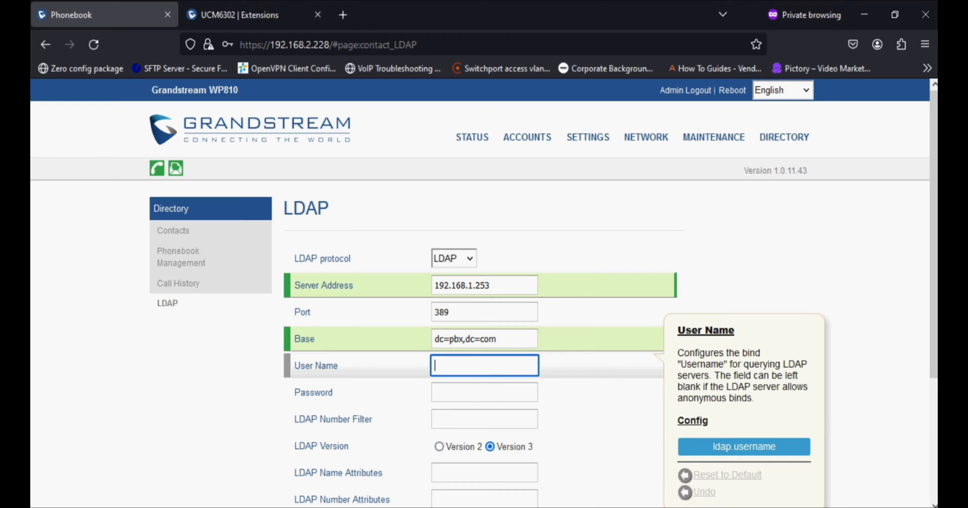
# - Enter the bind user name cn=admin,dc=pbx,dc=com
pyautogui.write('cn')
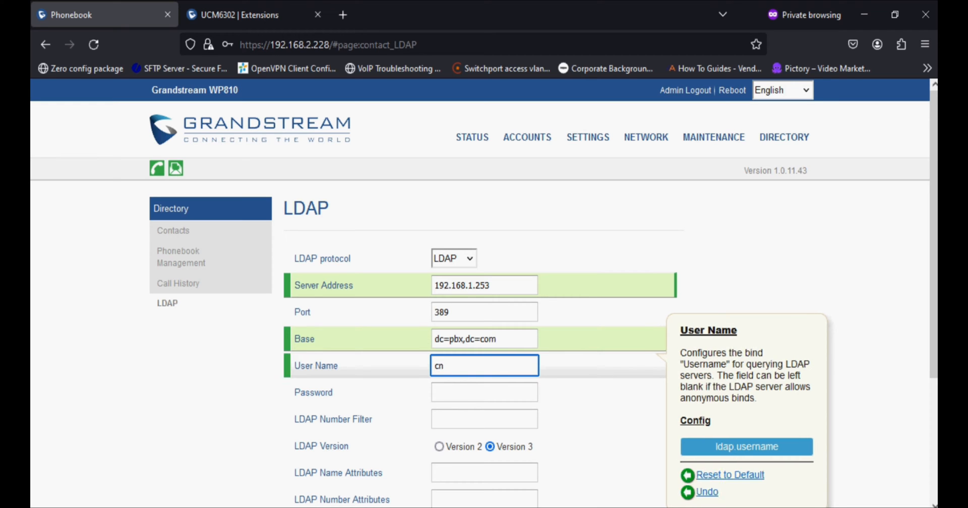
pyautogui.write('=admin')
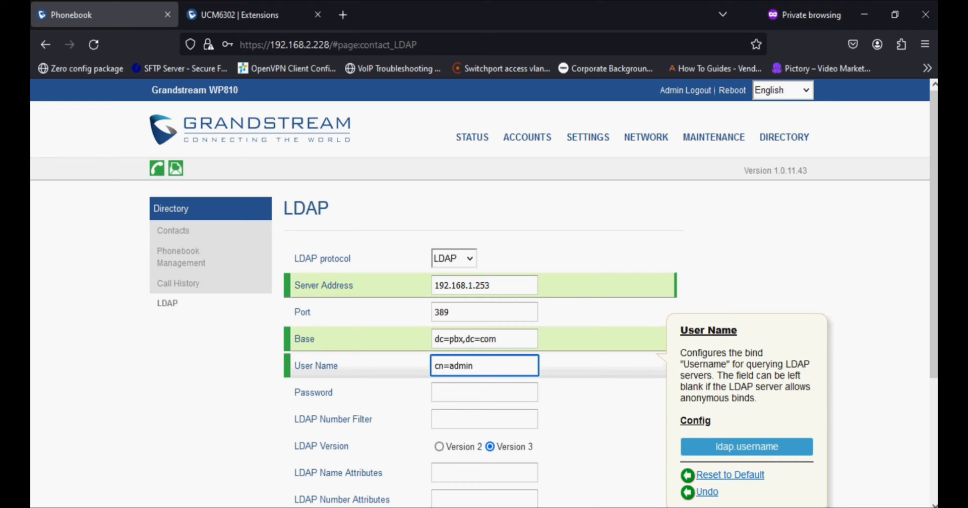
pyautogui.write(',dc=pbx,dc=com')
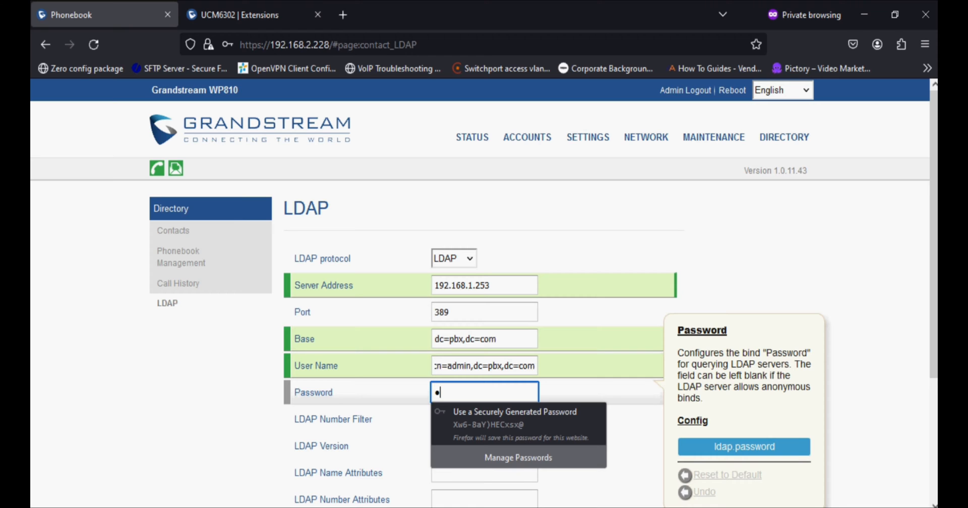
# - Set the LDAP number filter to (AccountNumber=%)
pyautogui.click(484, 418)
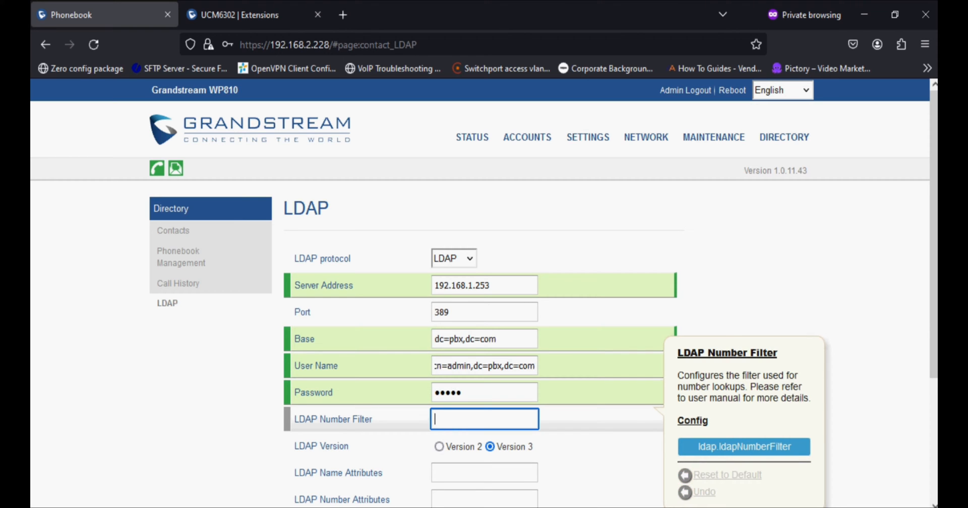
pyautogui.write('(')
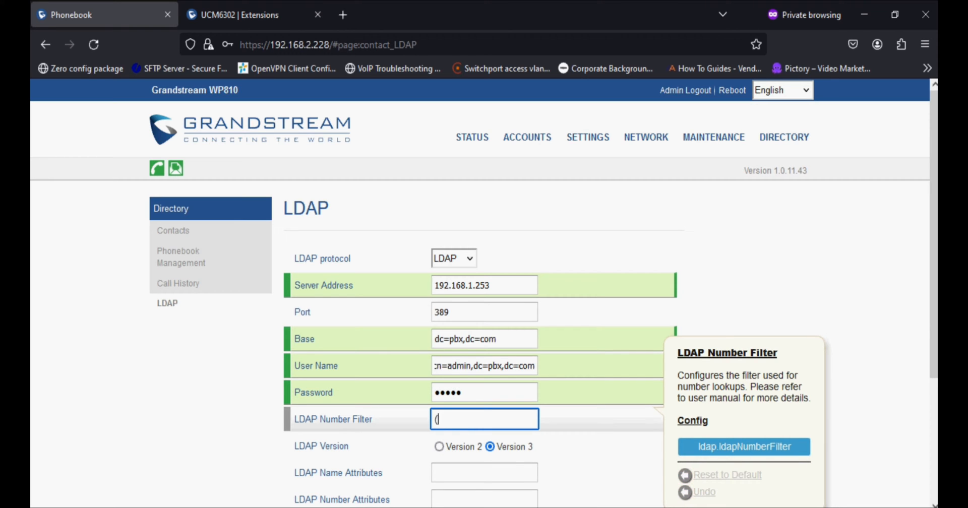
pyautogui.write('Acc')
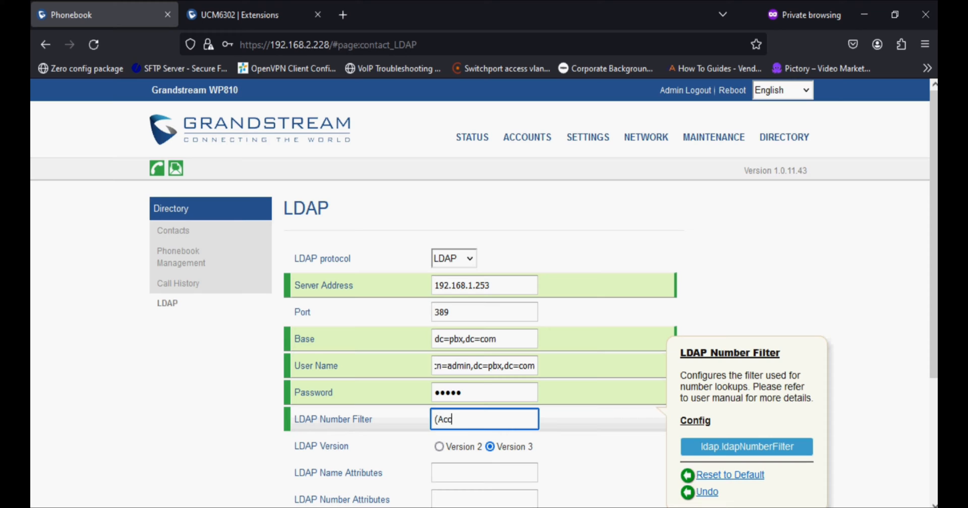
pyautogui.write('ountN')
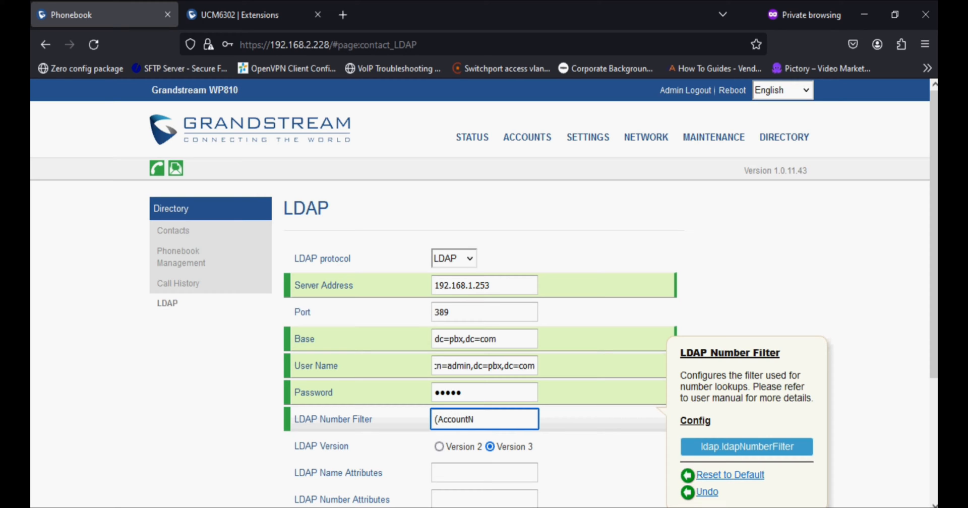
pyautogui.write('umber=%')
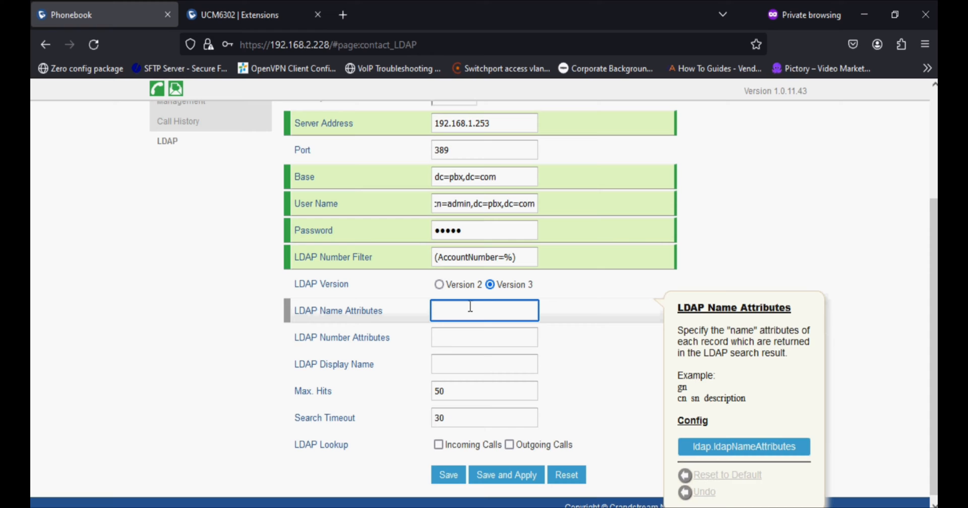
# - Set LDAP name attributes to CallerIDName and number attributes to AccountNumber
pyautogui.click(484, 311)
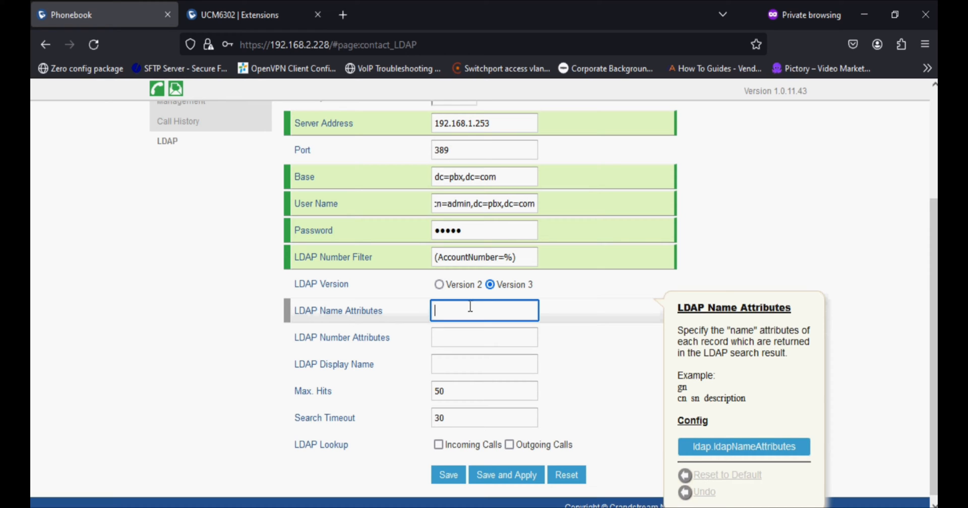
pyautogui.write('Caller')
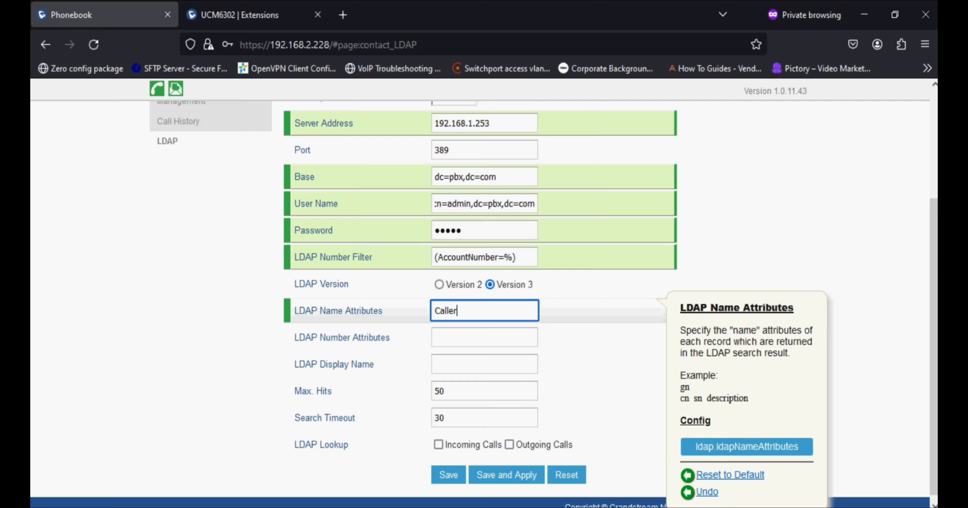
pyautogui.write('IDNam')
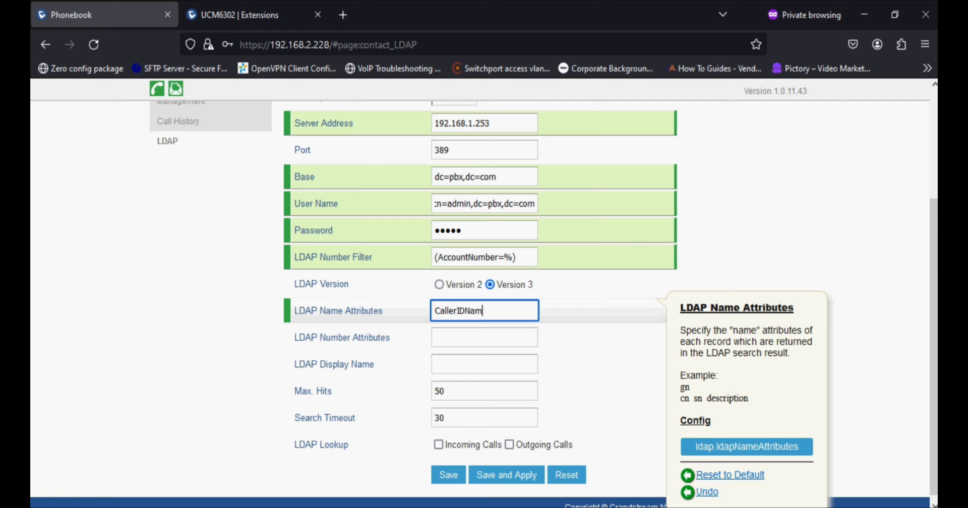
pyautogui.click(484, 337)
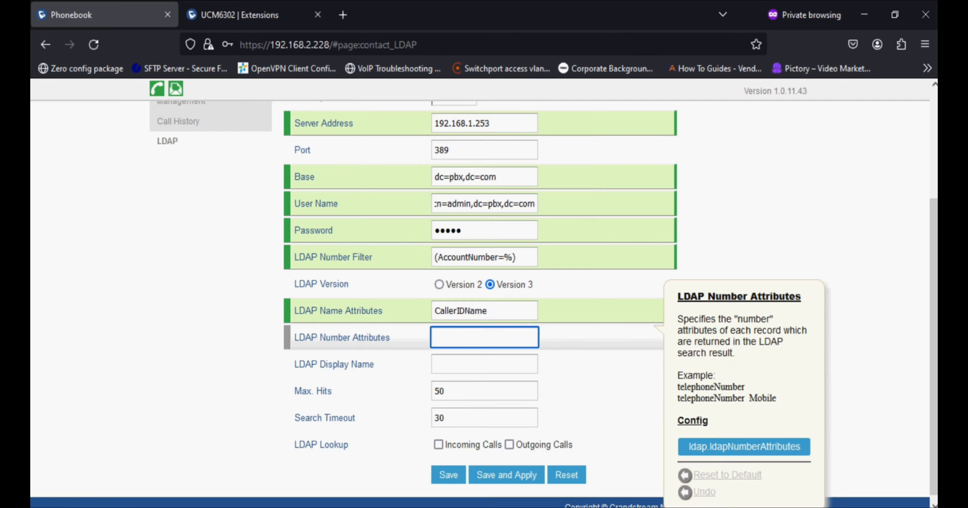
pyautogui.write('AccountNumber')
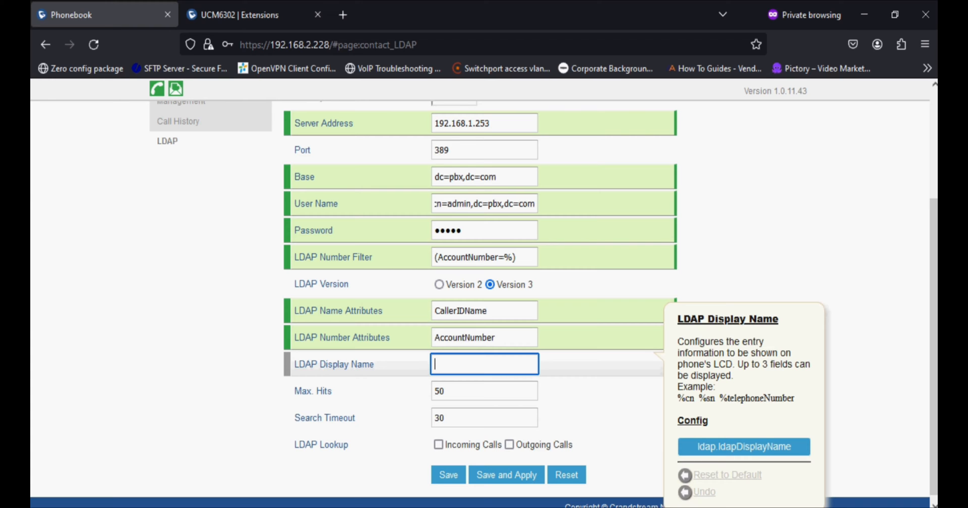
# - Enter %AccountNumber %CallerIDName as the LDAP display name
pyautogui.write('%A')
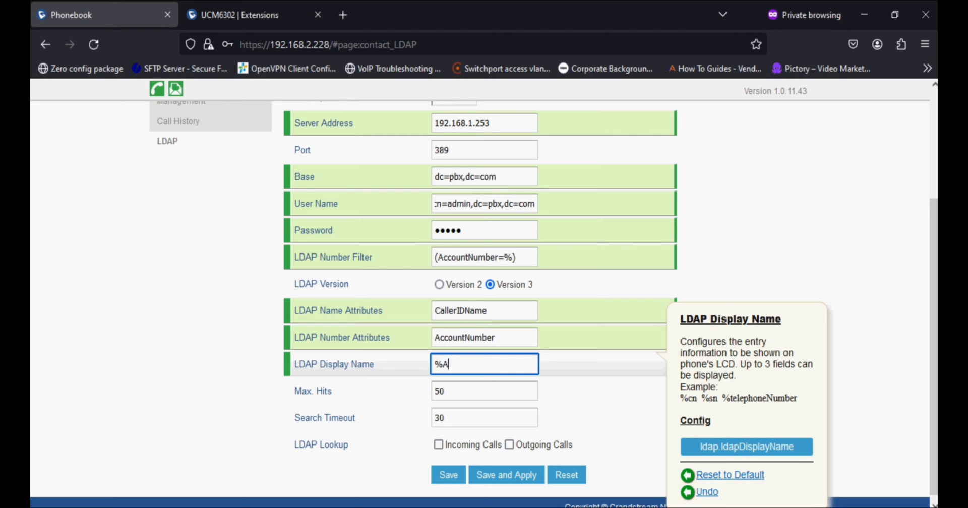
pyautogui.write('ccountNumber %')
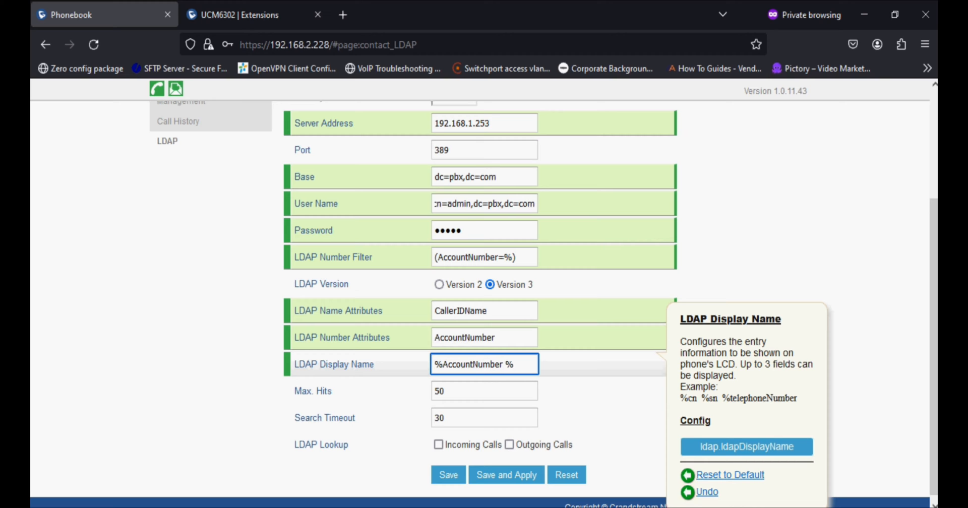
pyautogui.write('CallerIDNa')
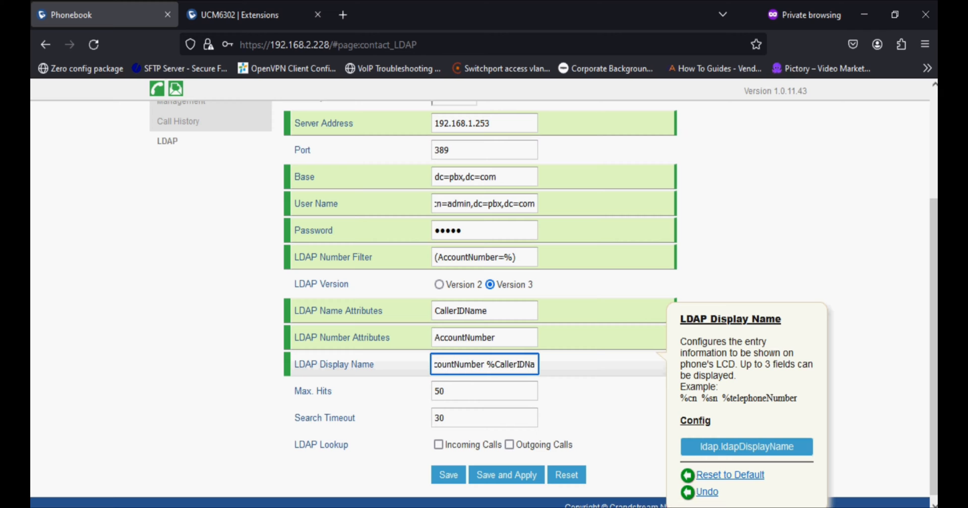
pyautogui.click(484, 390)
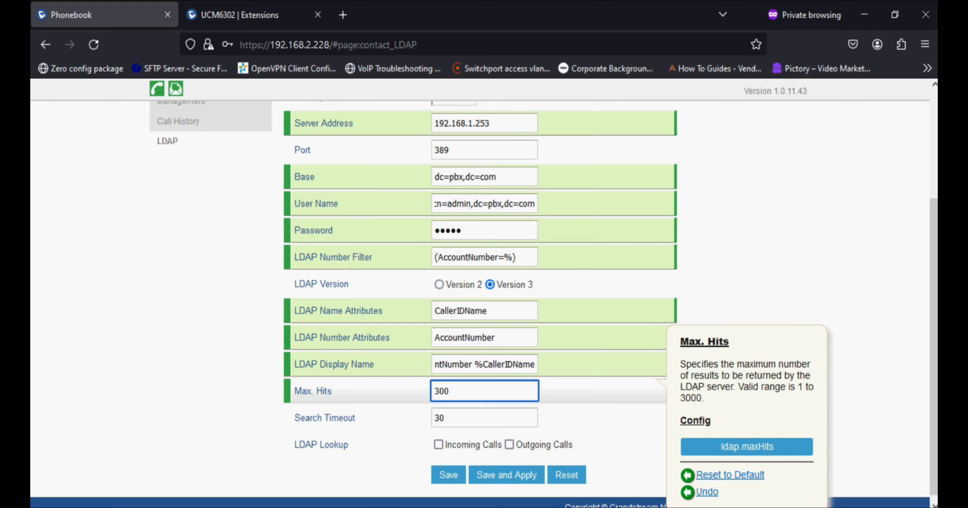
# - Set Max. Hits to 3000, enable lookup for incoming and outgoing calls, then save and apply
pyautogui.write('3000')
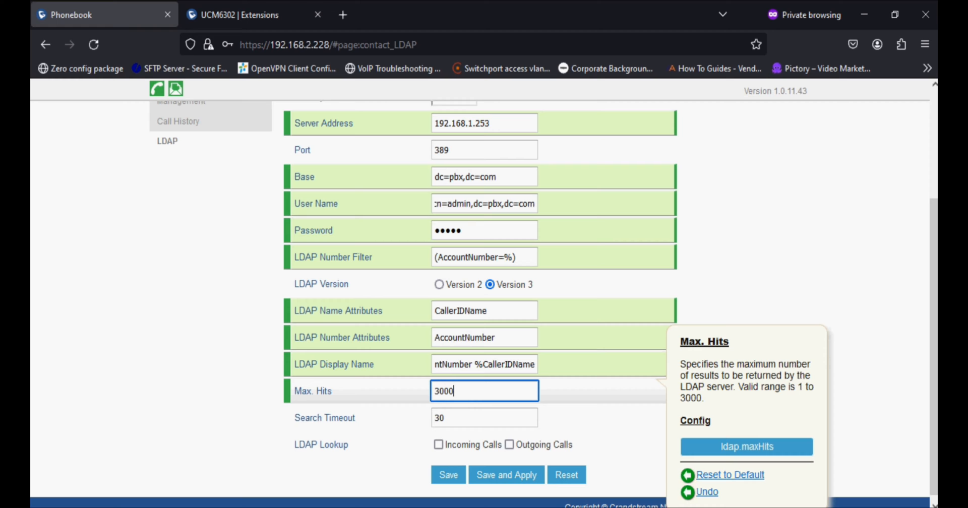
pyautogui.moveTo(425, 414)
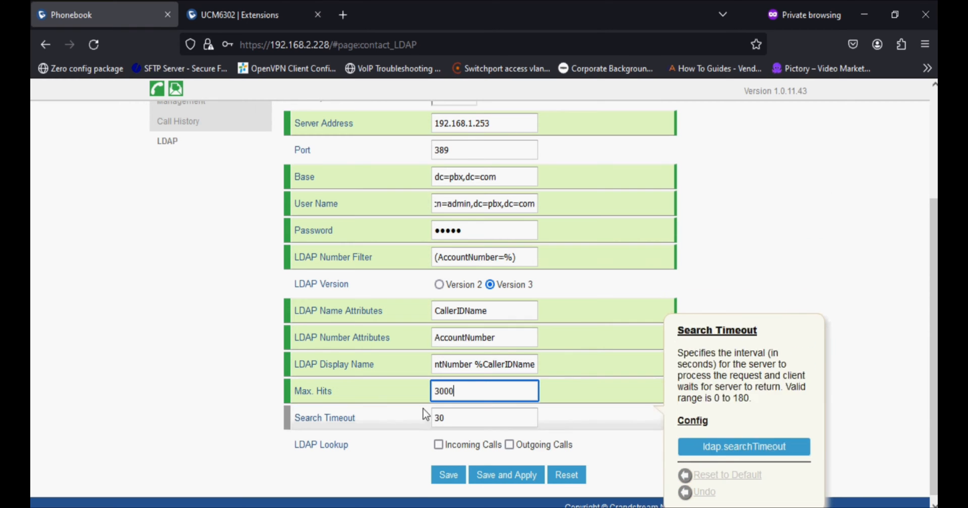
pyautogui.click(439, 445)
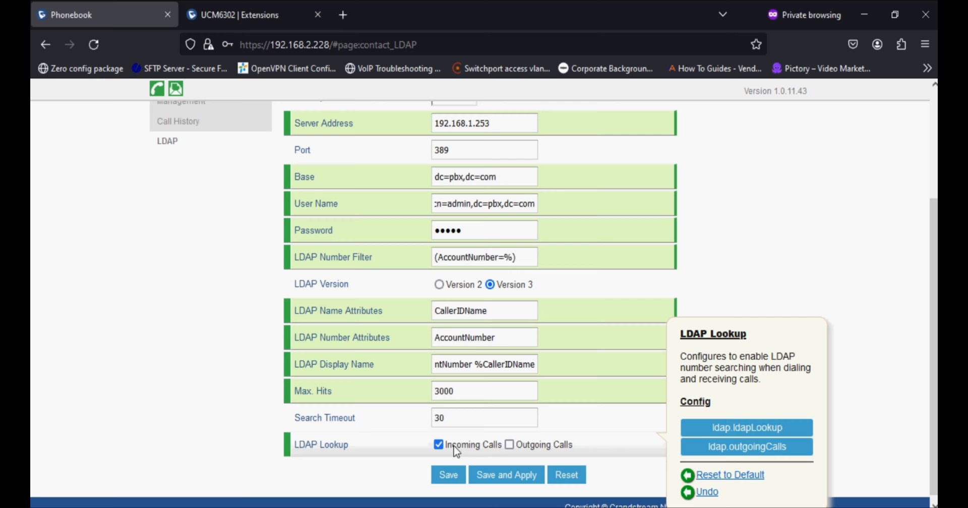
pyautogui.click(509, 445)
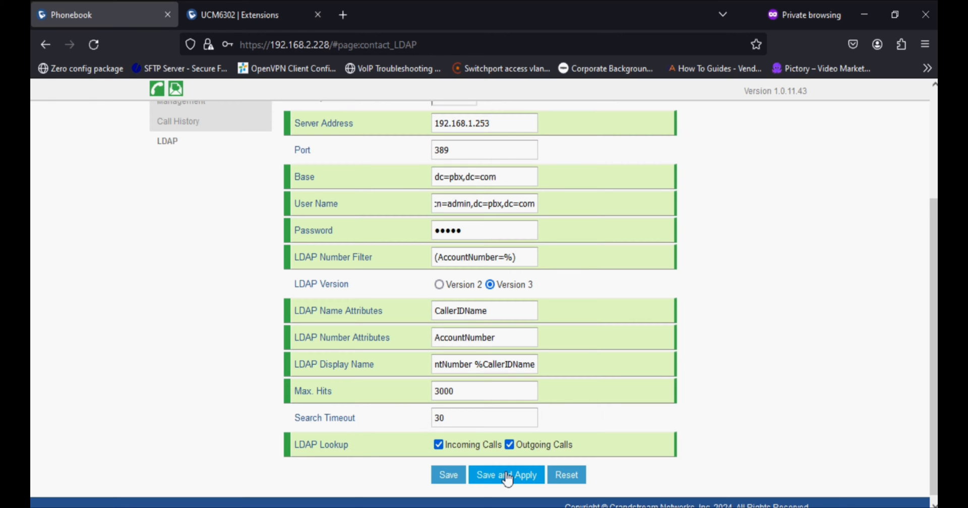
pyautogui.click(506, 475)
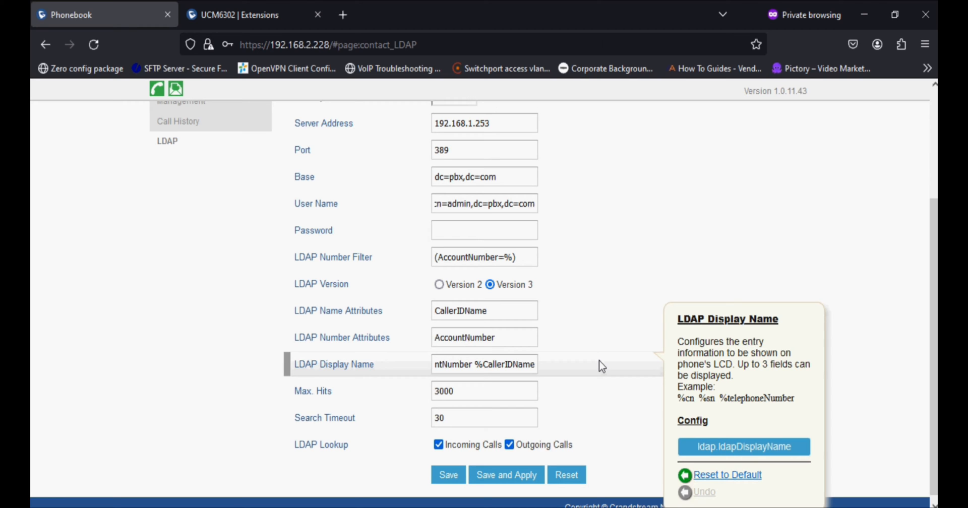
pyautogui.moveTo(605, 366)
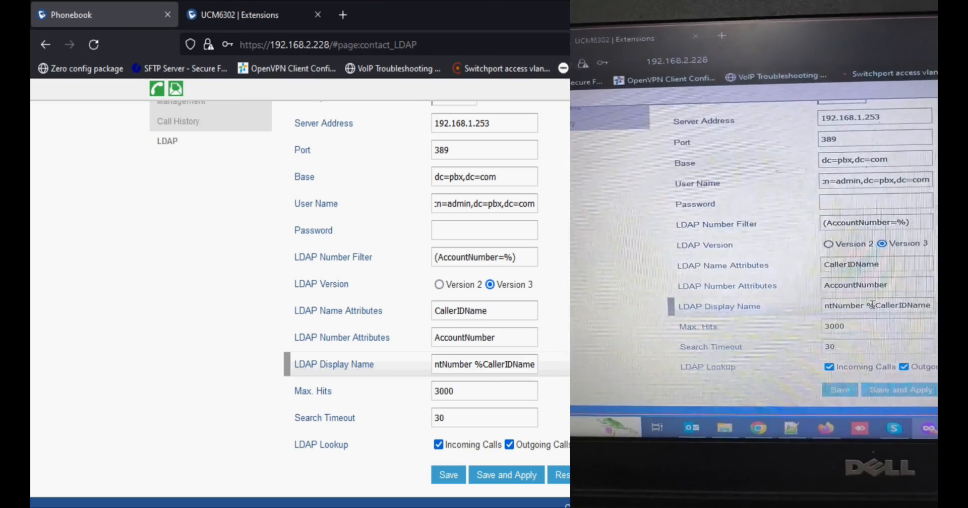
# - Correct the display name to %AccountNumber %CallerIDName and save and apply again
pyautogui.click(477, 364)
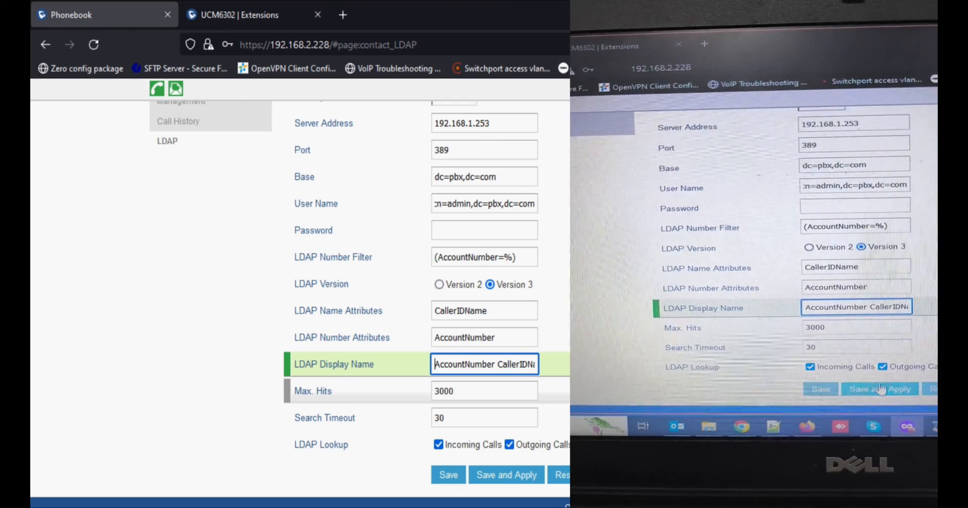
pyautogui.click(506, 475)
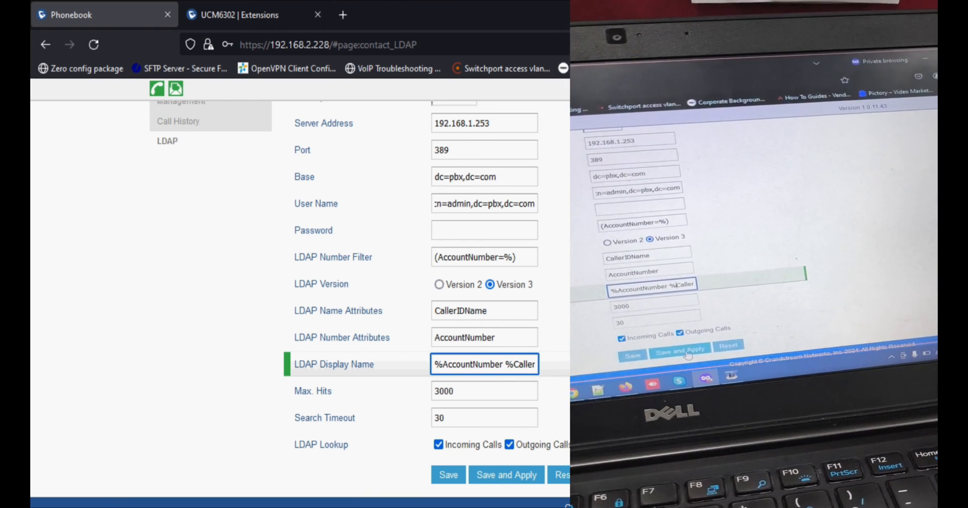
pyautogui.click(505, 475)
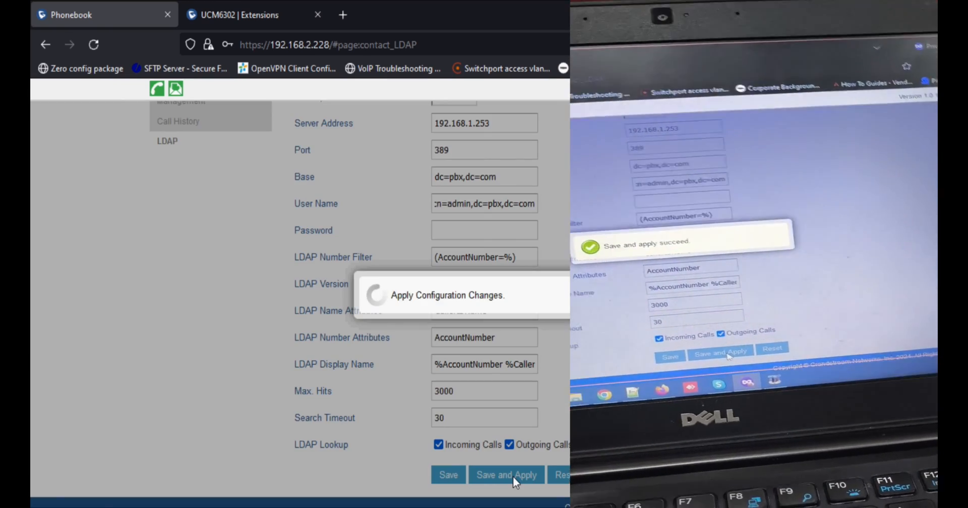